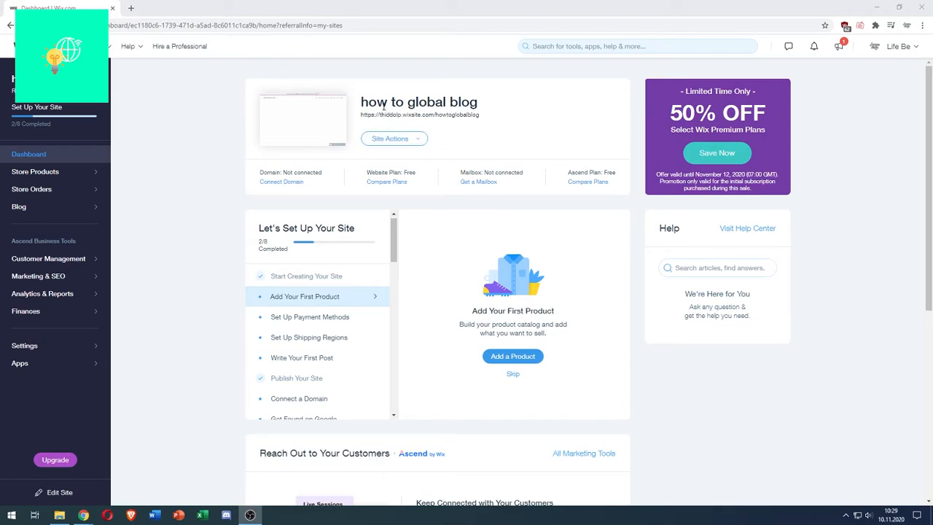
Show the Site Actions list for the how to global blog site
double_click(425, 102)
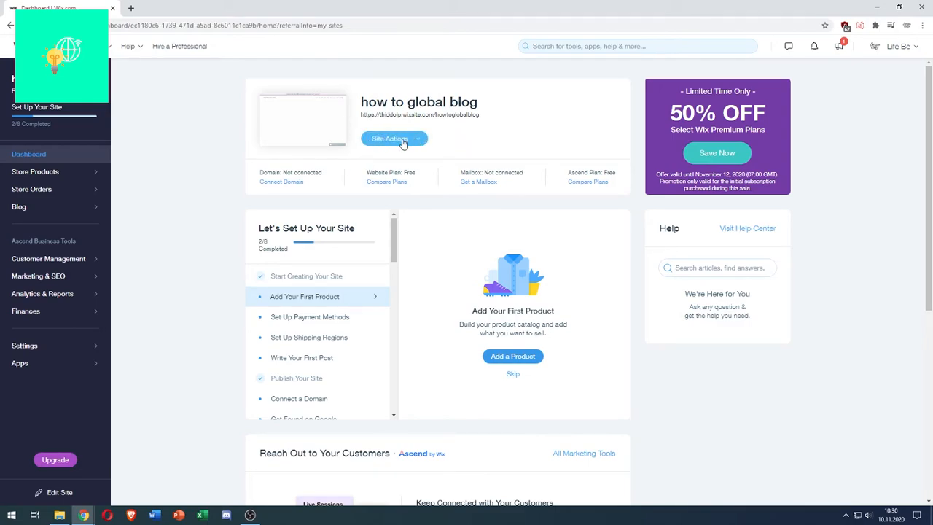
click(394, 139)
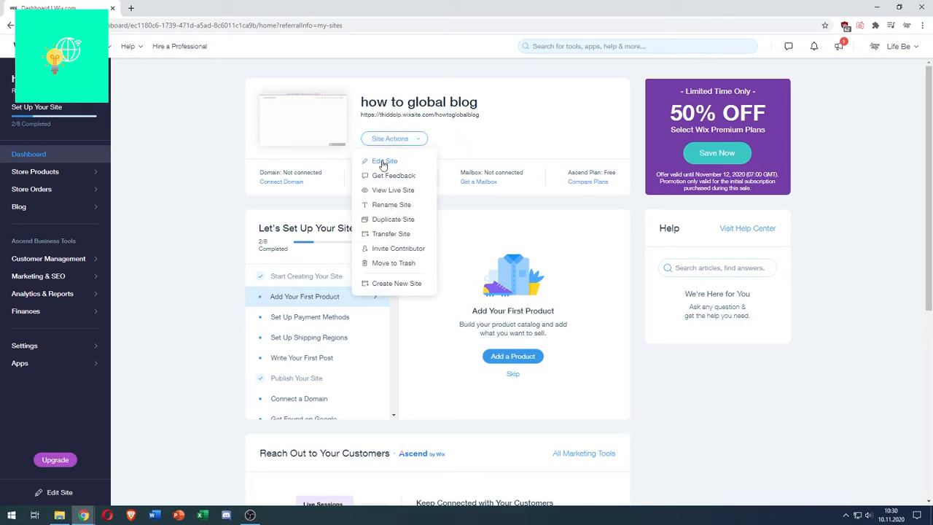
Start editing the site in Wix ADI and request the move to the full Editor
click(385, 160)
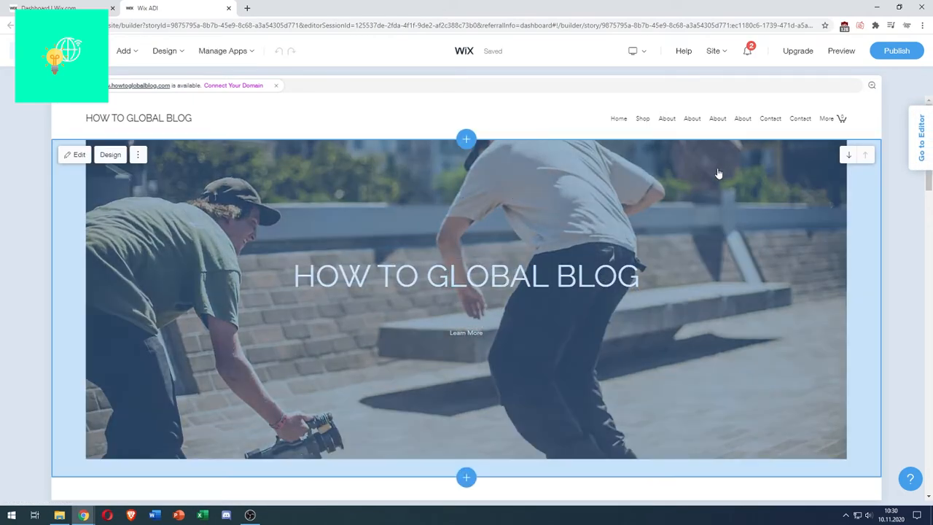
click(714, 49)
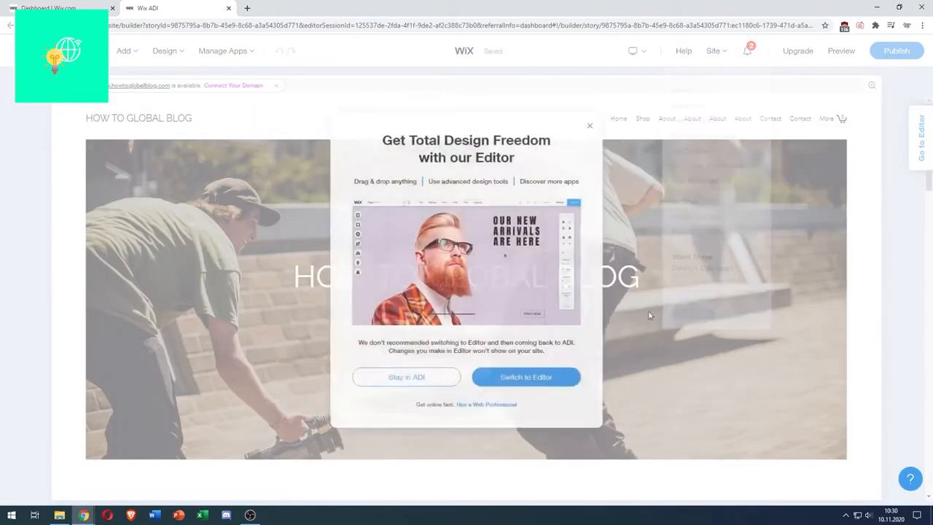
Confirm the switch so the site loads in the full Wix Editor
click(525, 376)
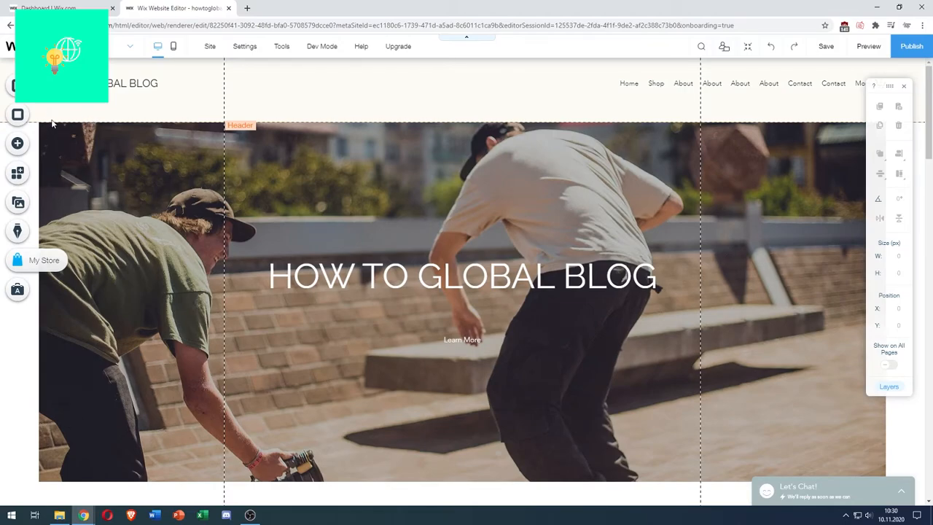
Add a Quiz form from Contact & Forms onto the hero strip
click(18, 145)
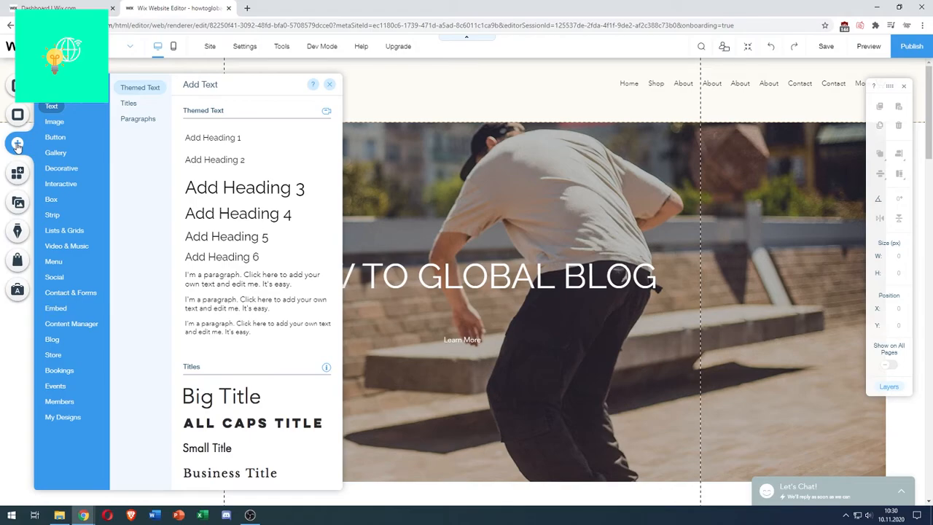
click(70, 292)
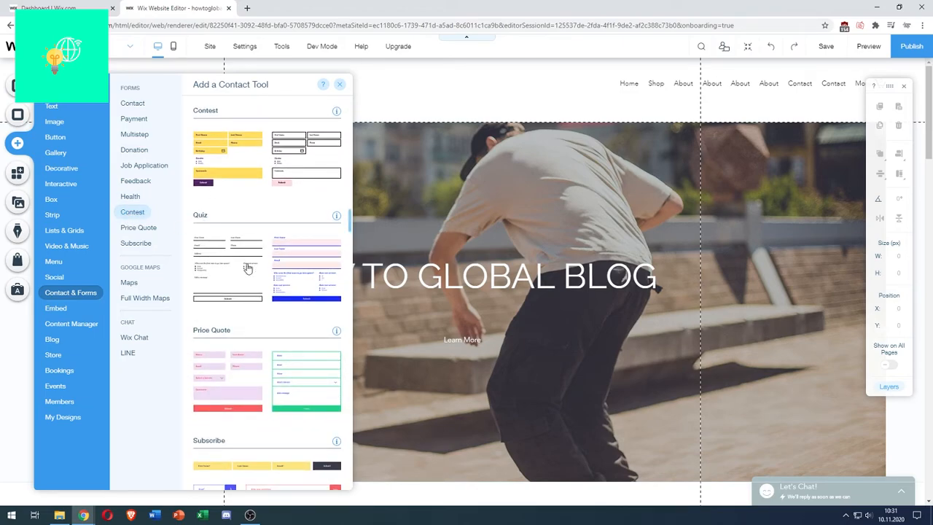
mouse_move(262, 263)
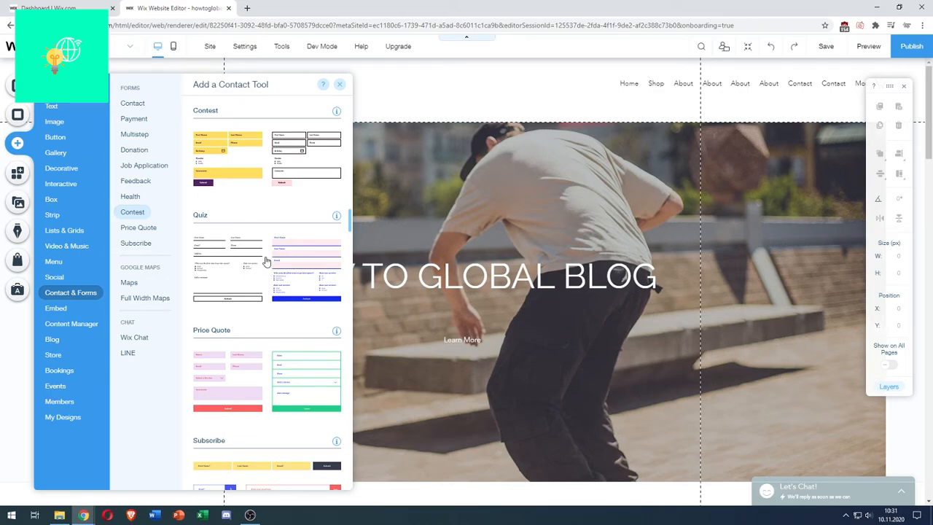
mouse_move(269, 268)
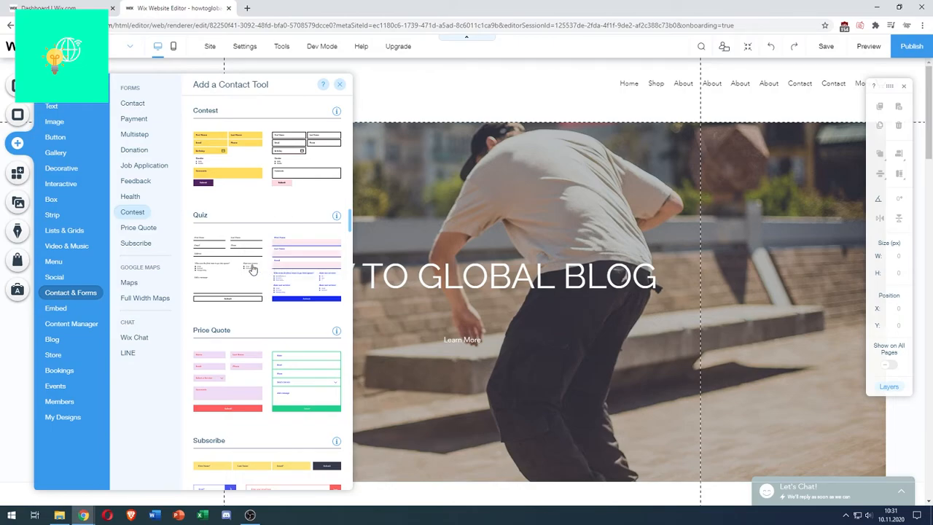
mouse_move(237, 268)
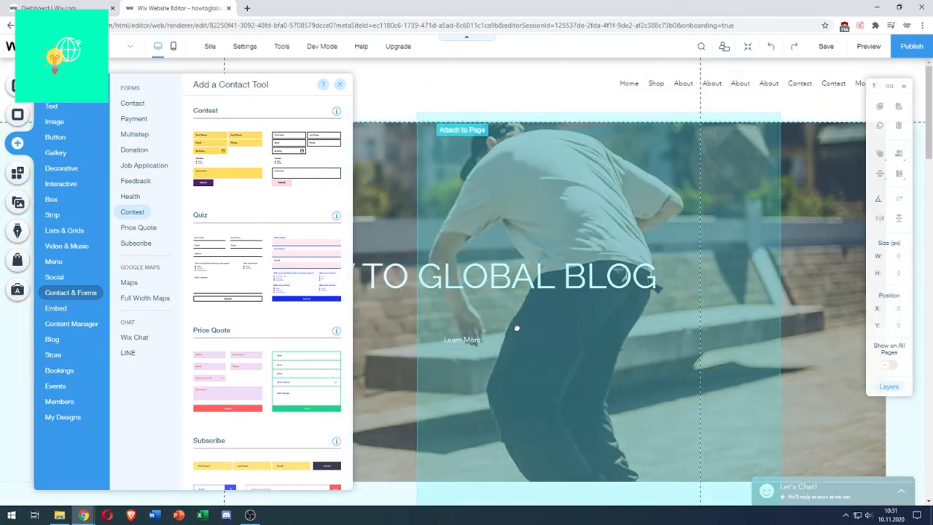
click(338, 85)
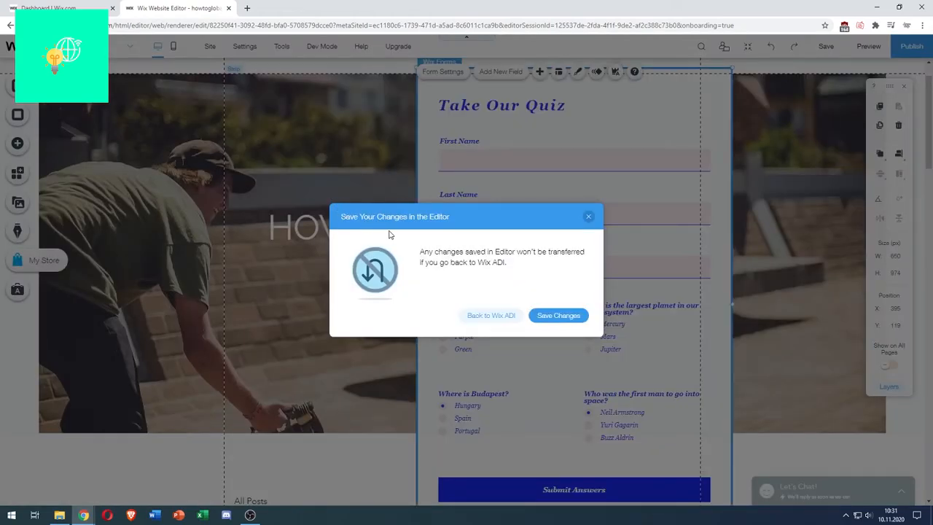
mouse_move(558, 315)
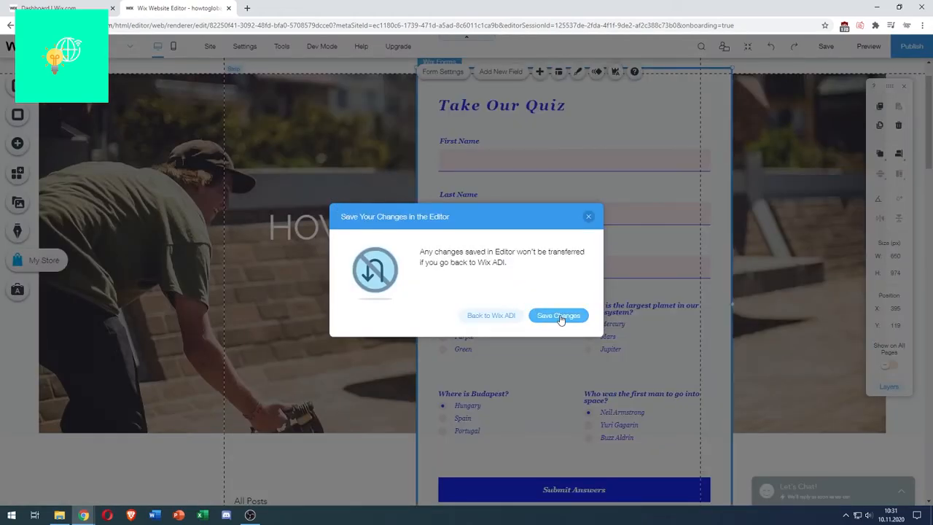
Save the changes and select the new quiz form
click(557, 314)
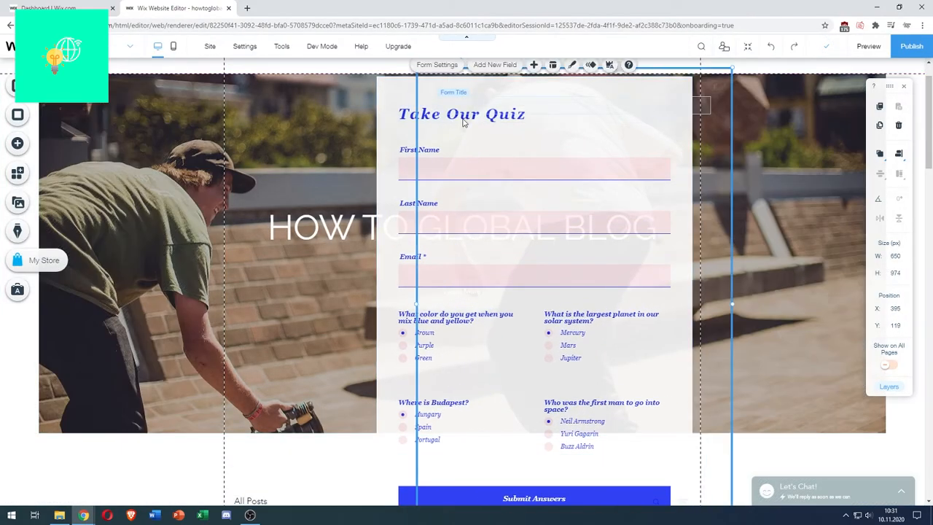
click(461, 114)
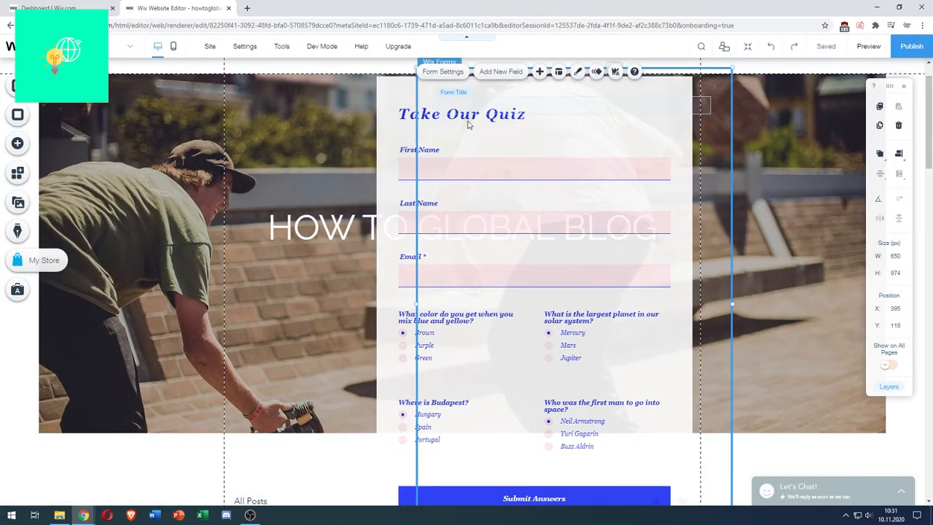
Select the form's Take Our Quiz title element
click(460, 114)
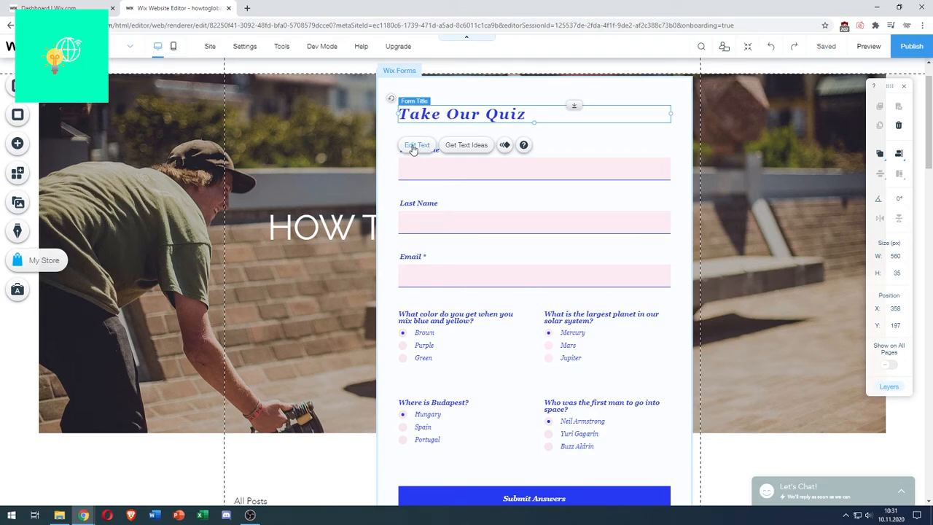
Retitle the quiz form to 'How To Global Quiz'
click(417, 144)
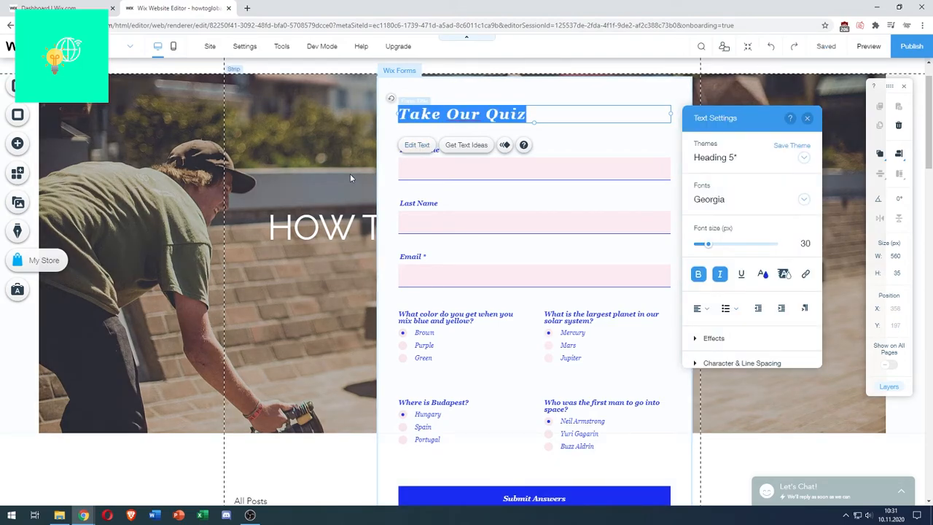
text(How To Gl)
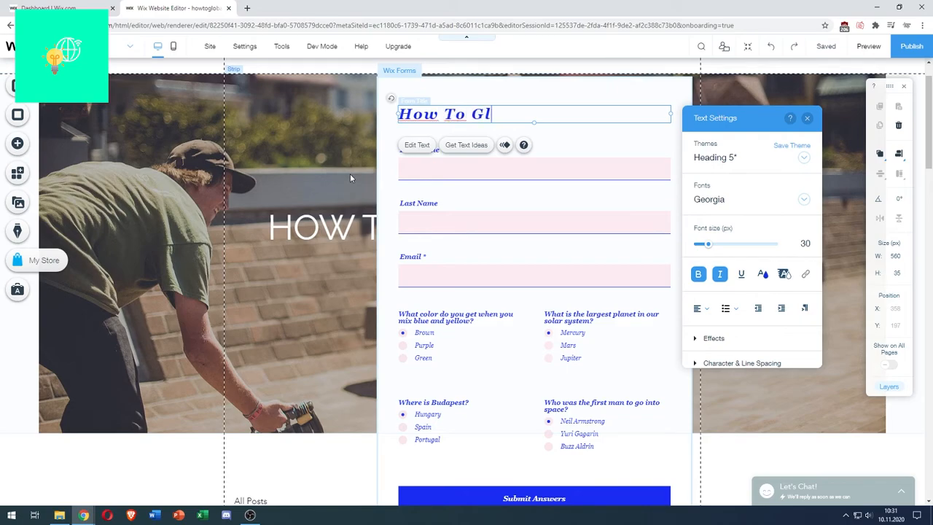
text(o)
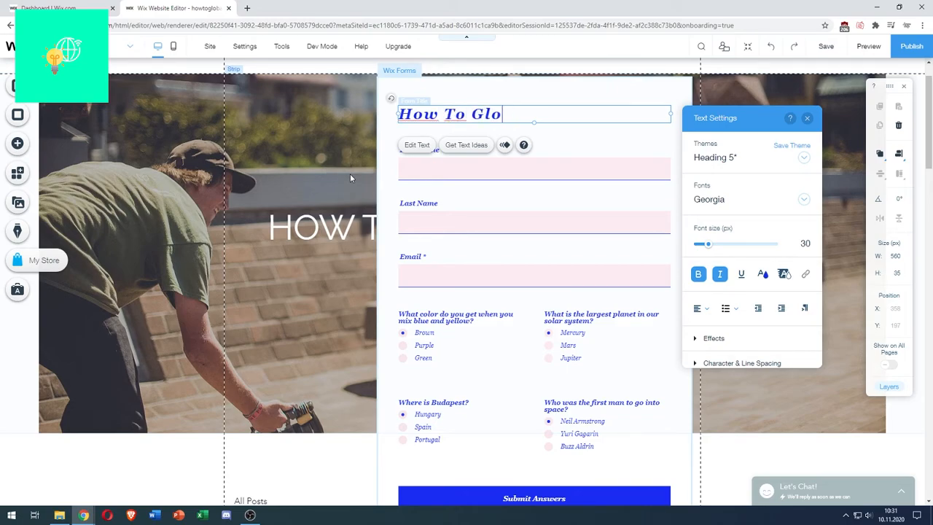
text(bal)
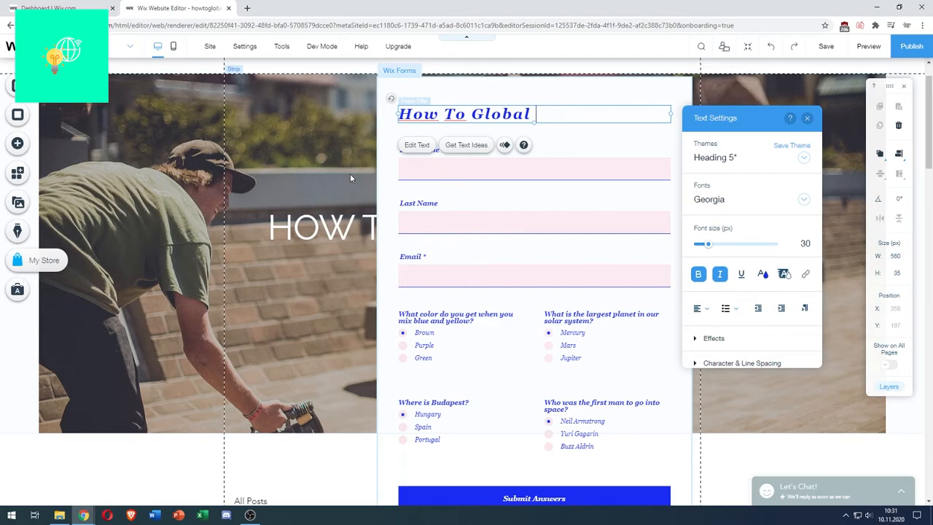
text(Quiz)
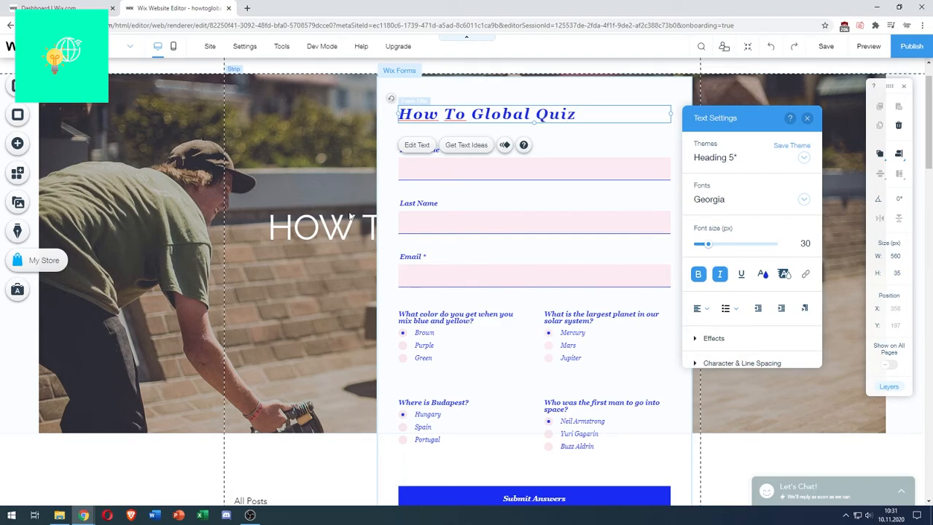
click(533, 172)
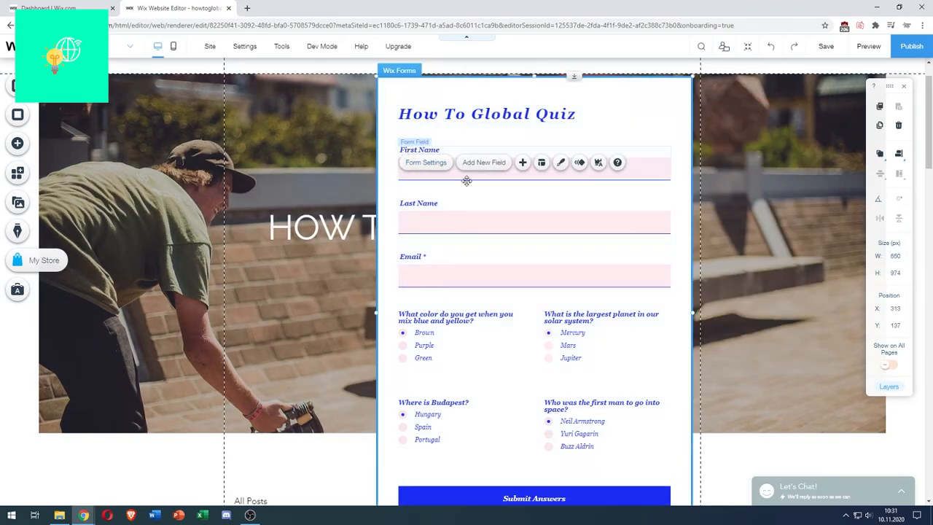
click(455, 318)
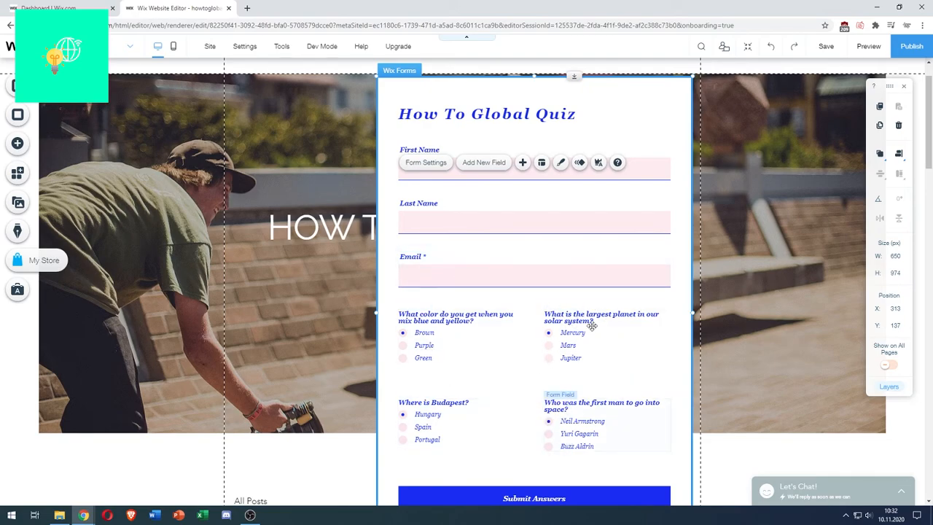
mouse_move(528, 195)
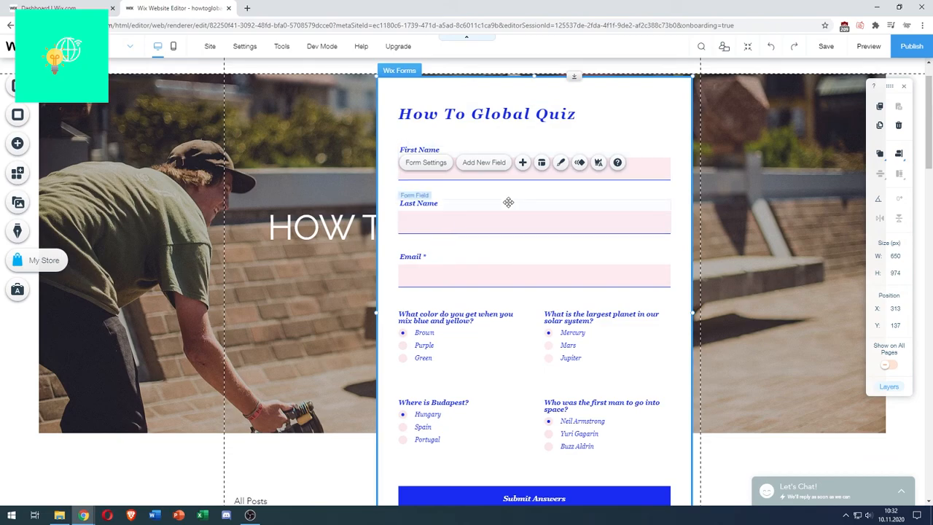
mouse_move(548, 222)
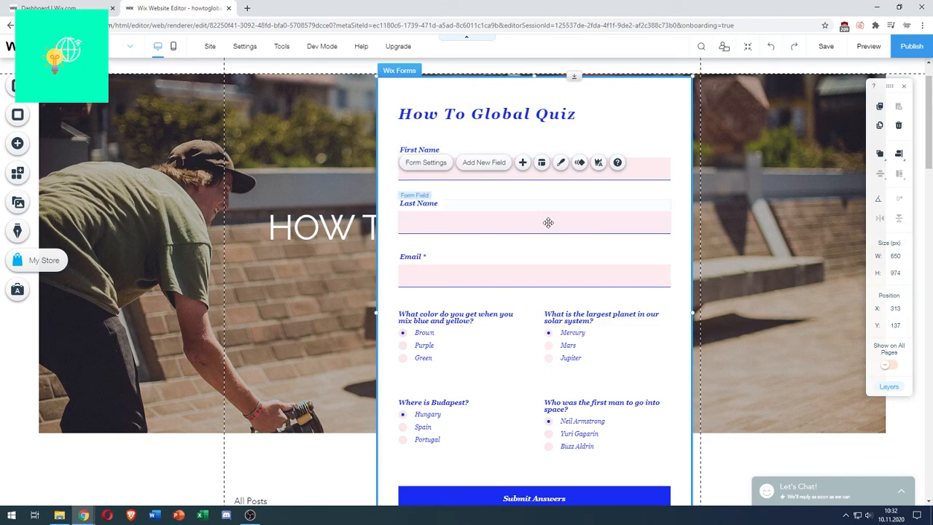